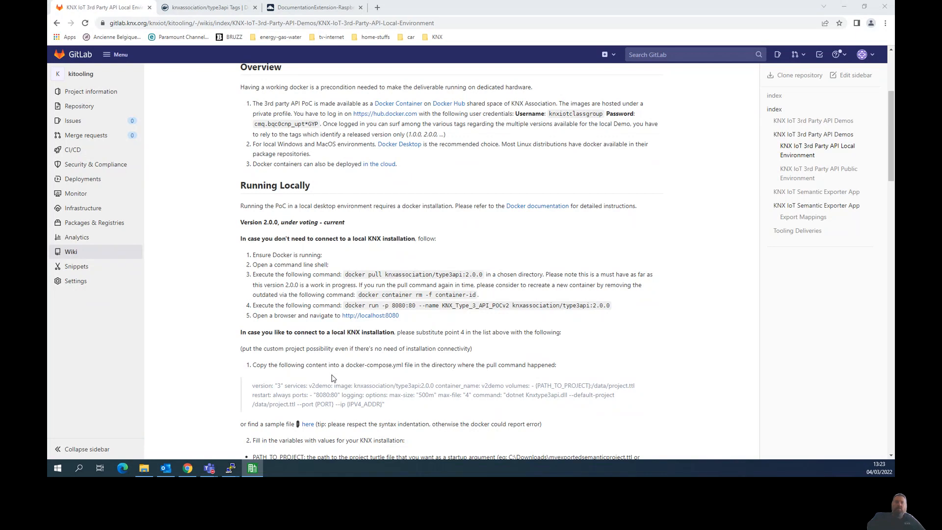
mouse_move(244, 257)
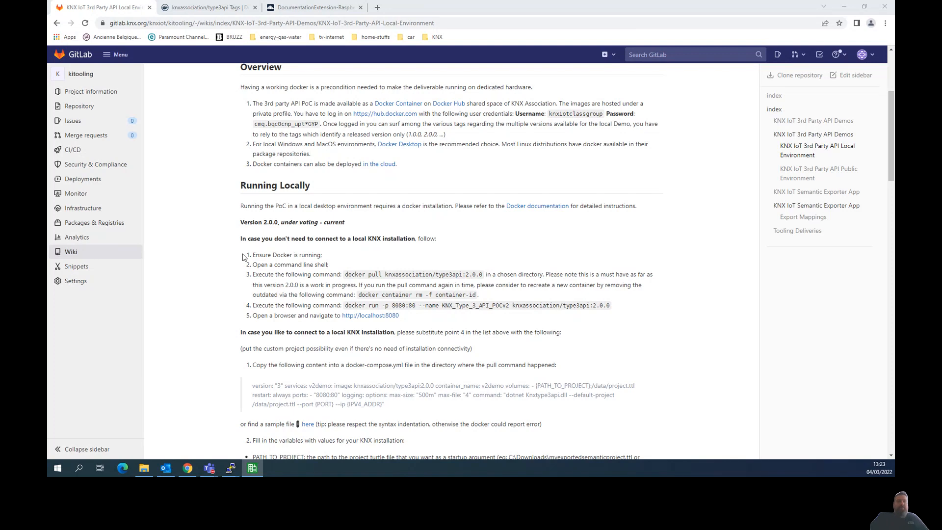
mouse_move(269, 286)
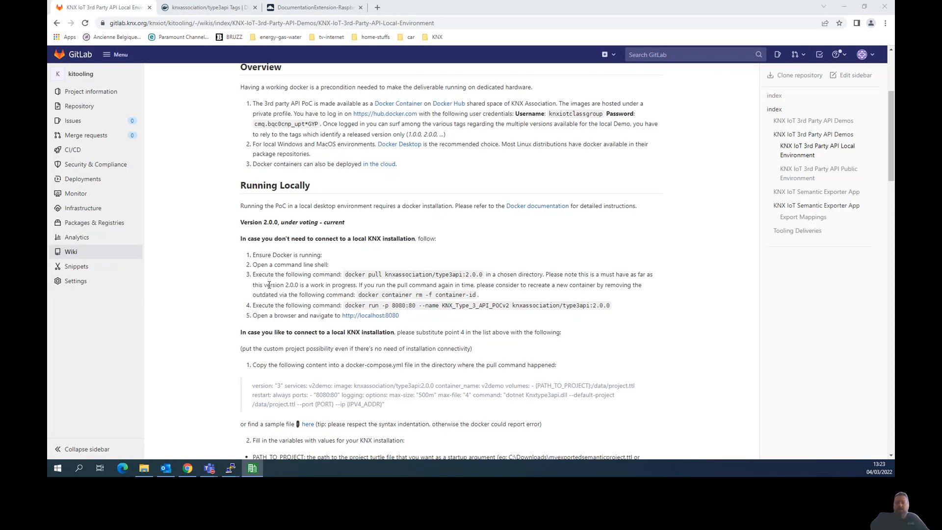
mouse_move(289, 199)
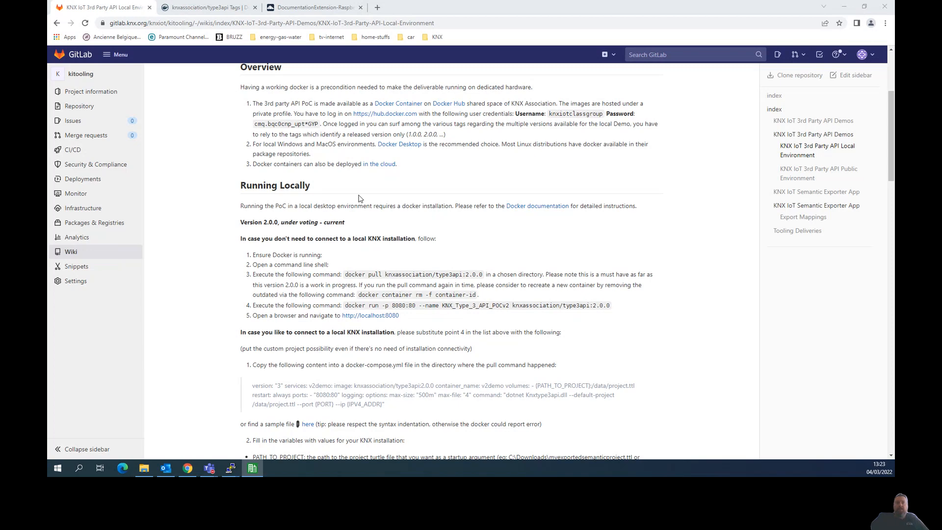
mouse_move(380, 360)
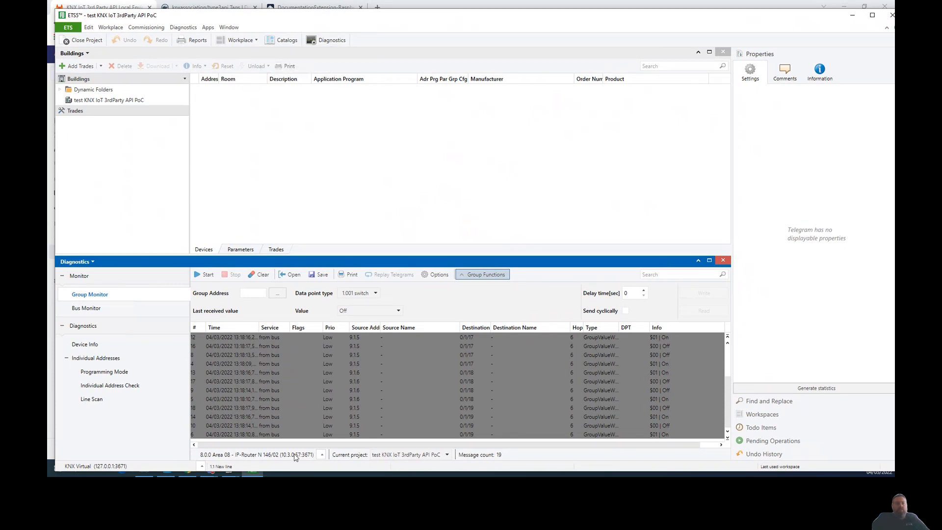
Step: Keep the IP-Router N 146/02 interface, clear the group monitor's telegrams and confirm, then minimise ETS
click(321, 455)
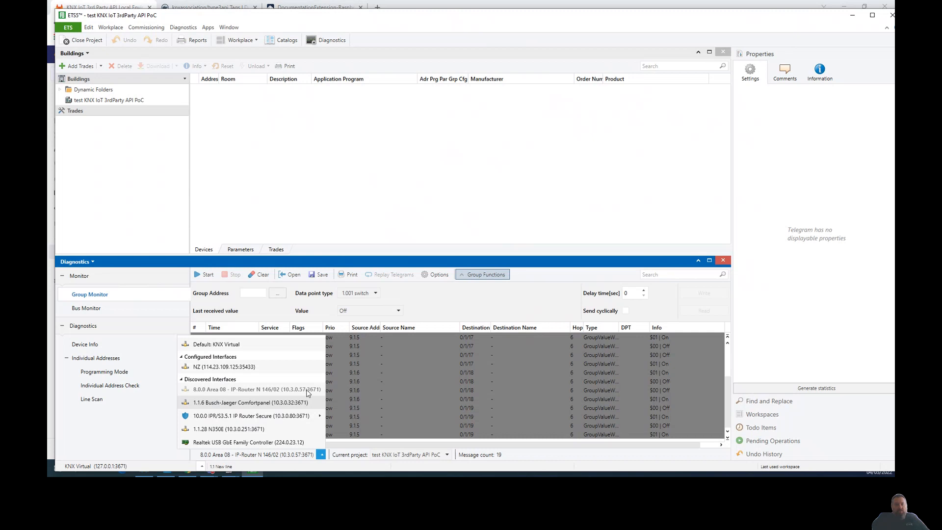
mouse_move(309, 393)
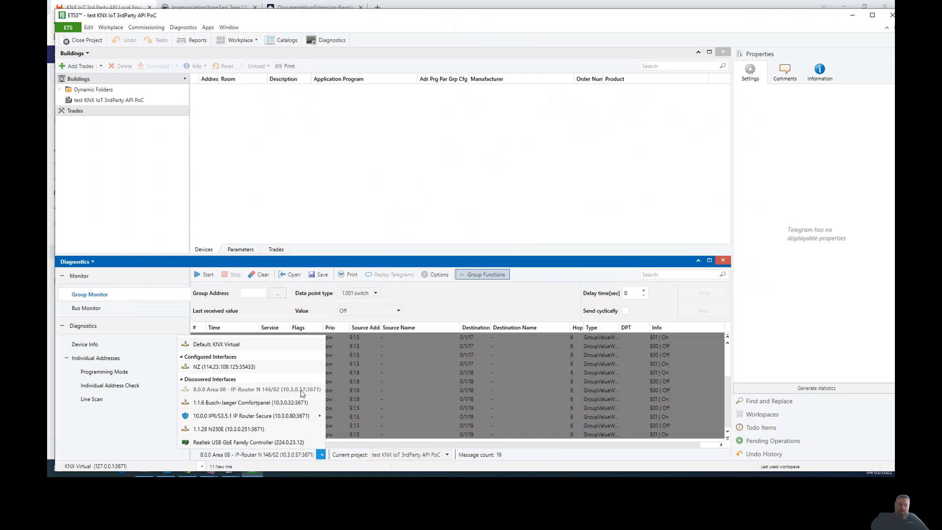
mouse_move(207, 276)
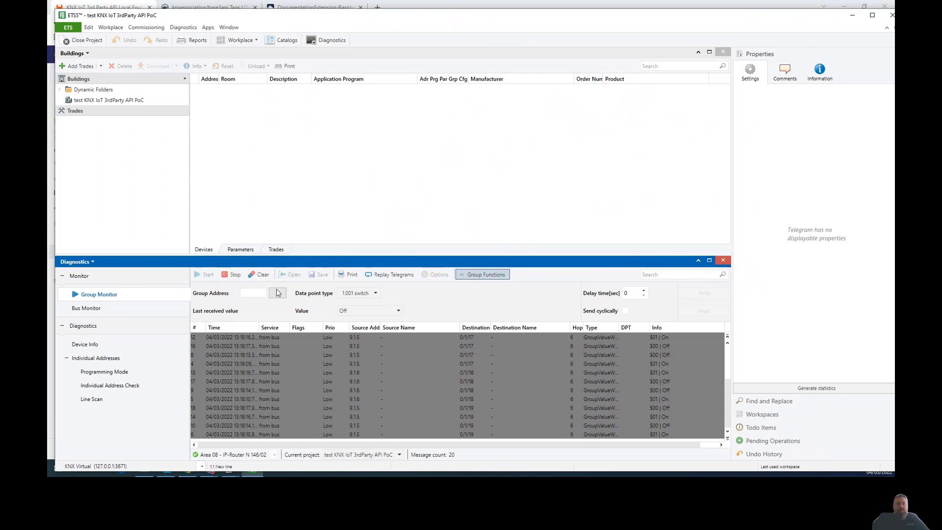
click(259, 273)
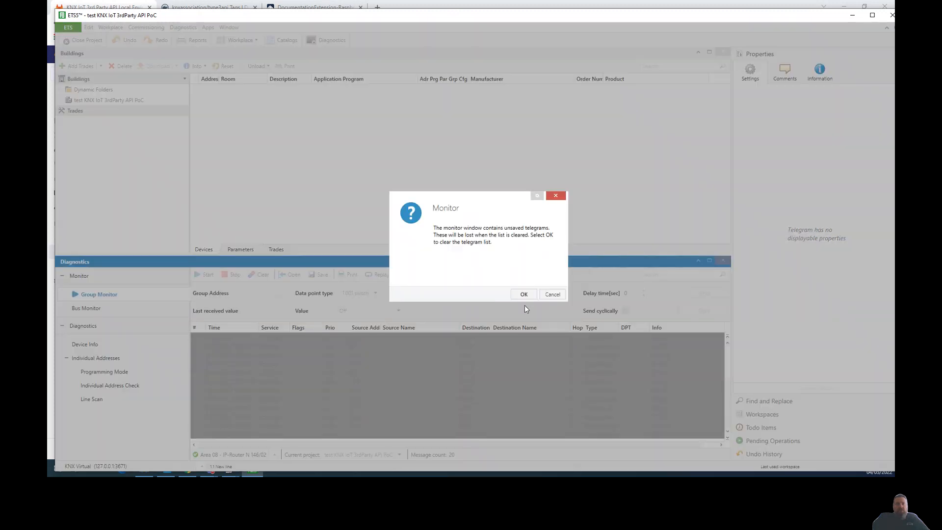
click(523, 293)
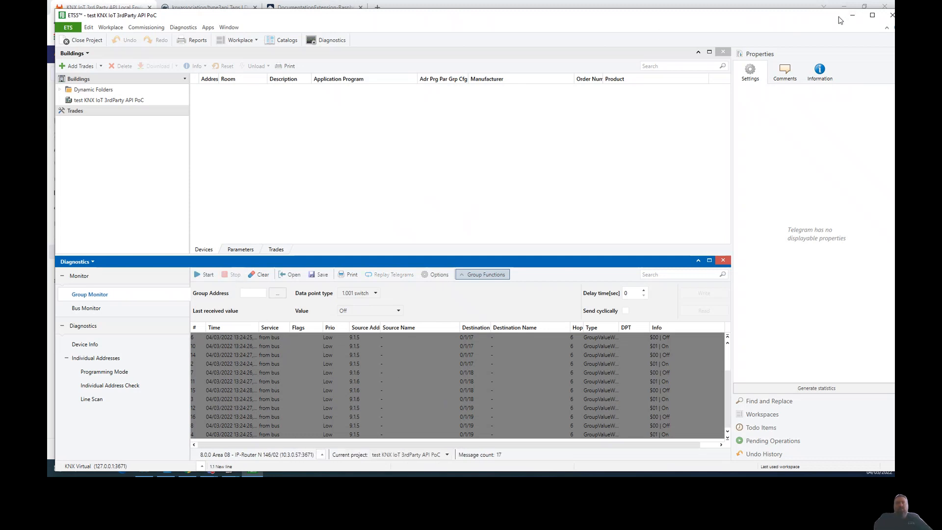
click(101, 7)
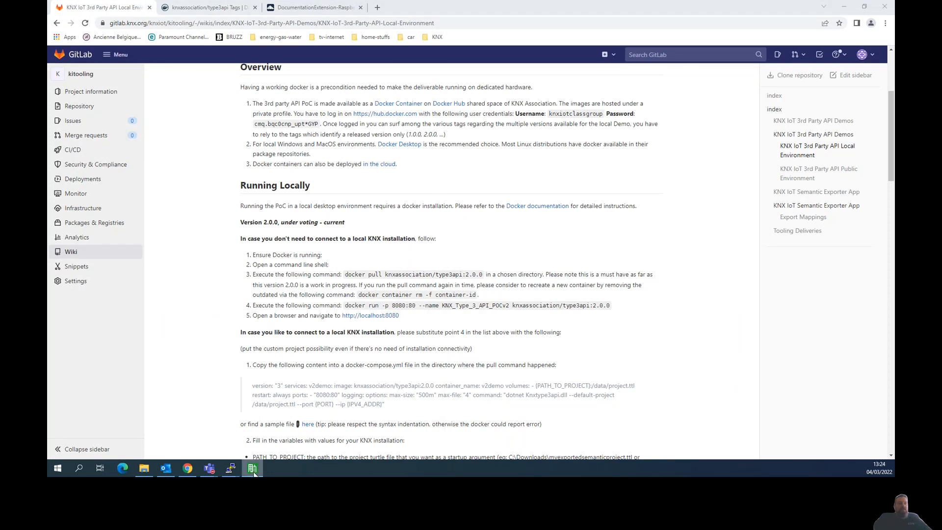
Step: In the Raspberry Pi SSH session, open docker-compose.yml in vi to review the v2demo service
click(230, 468)
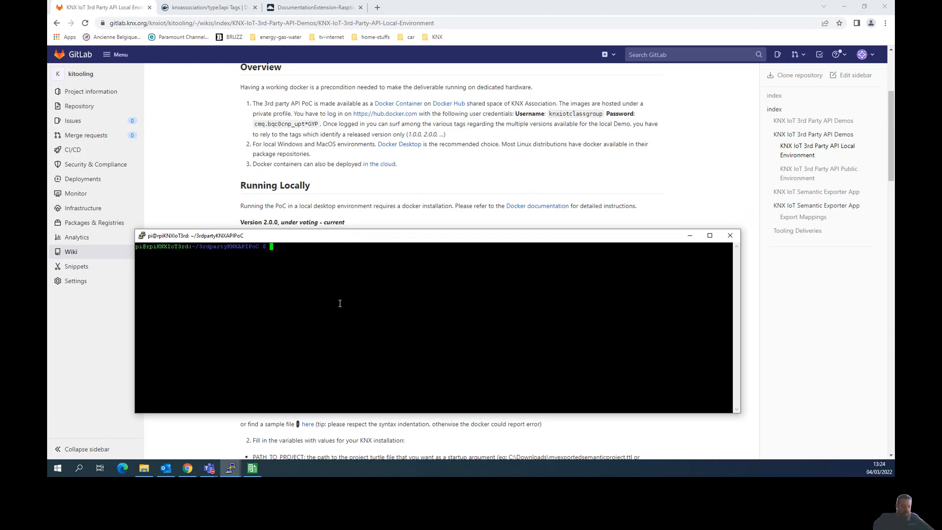
text(vi)
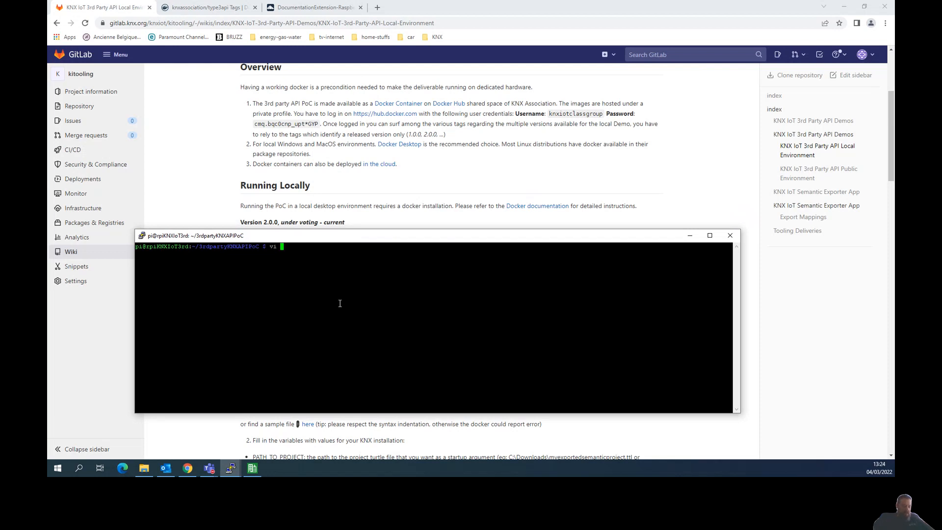
text(docker-compose.yml)
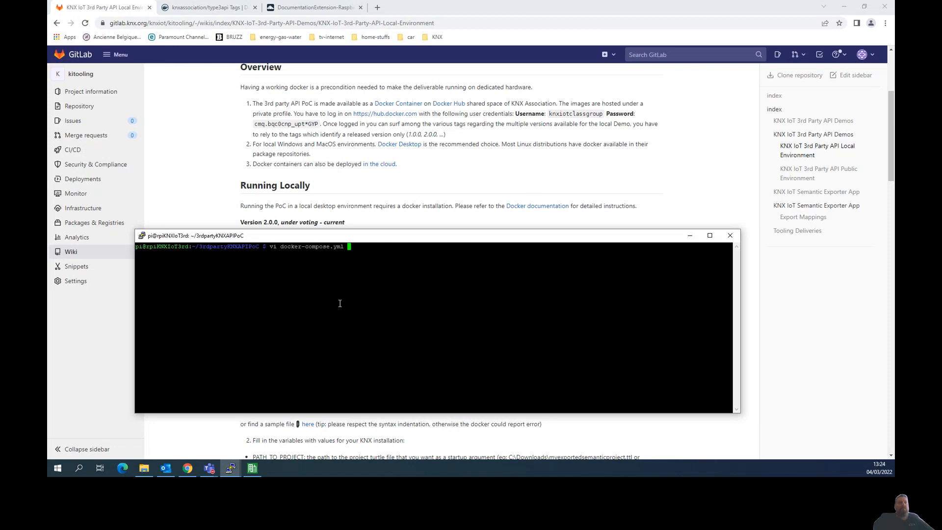
key(Return)
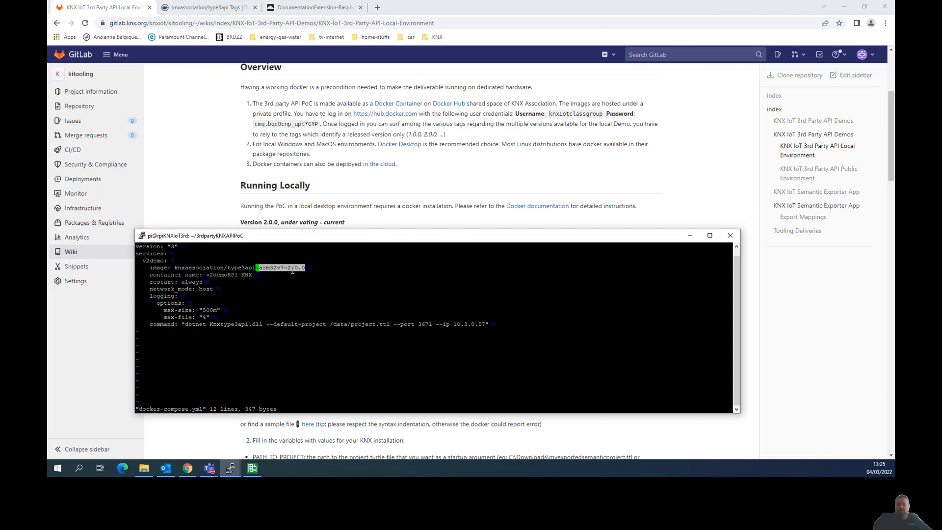
Step: Check the knxassociation/type3api tags on Docker Hub for the arm32v7-2.0.0 image
click(207, 7)
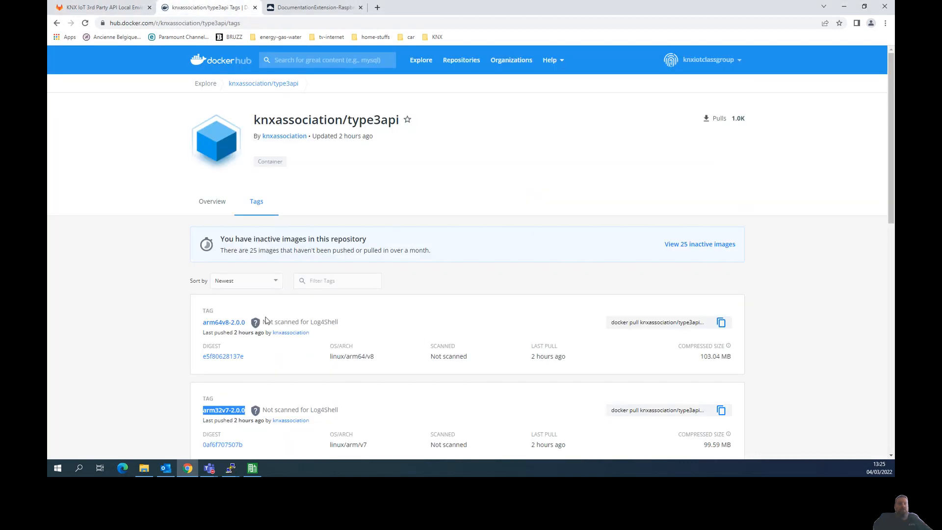
mouse_move(222, 410)
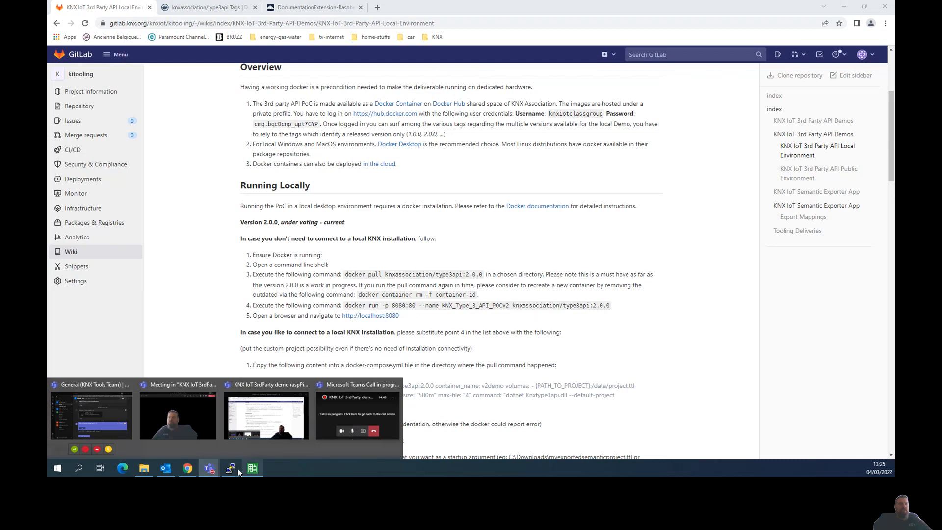
Step: Return to the Raspberry Pi terminal and leave vi for the shell prompt in 3rdpartyKNXAPIPoC
click(229, 468)
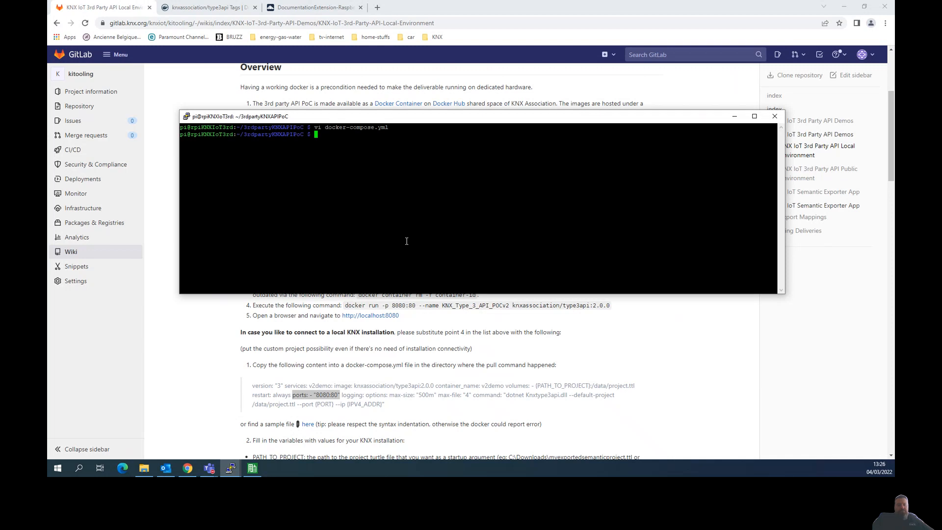
Step: Clear the terminal and start the v2demoRPI-KNX container with docker-compose up
text(clear)
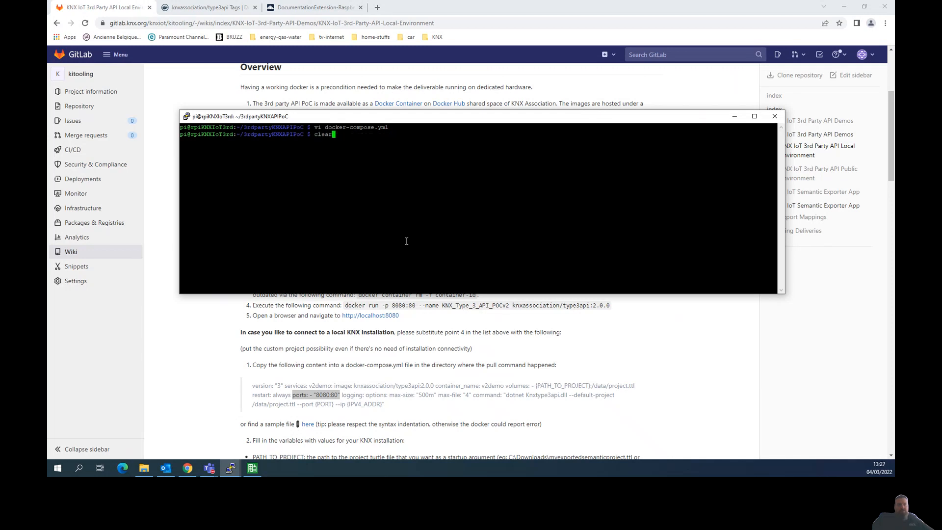
text(docker-compose up)
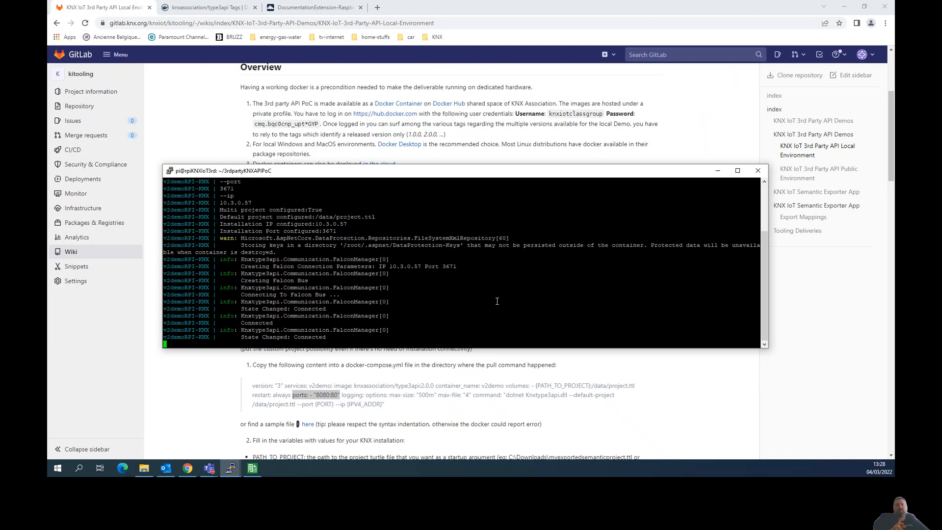
Step: Watch group values arrive in the container log, then restart and clear the ETS group monitor
scroll(down, 3)
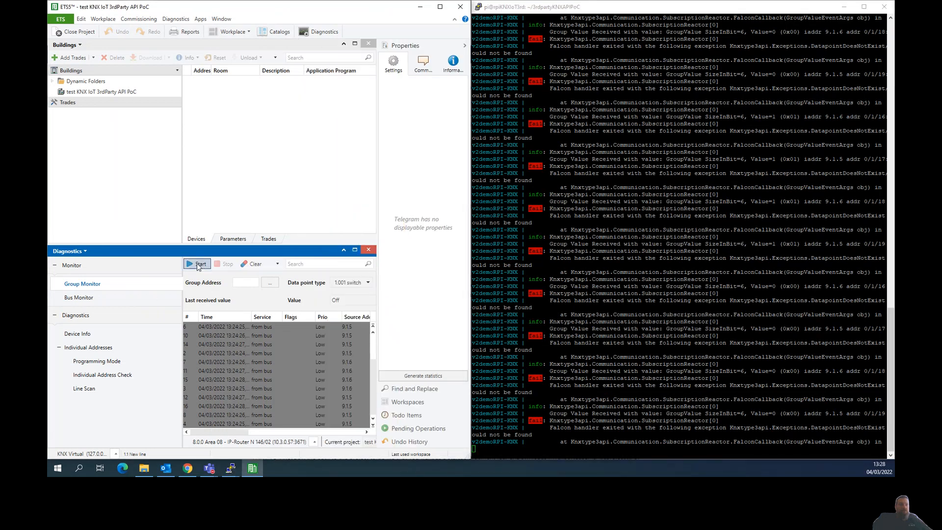
click(196, 264)
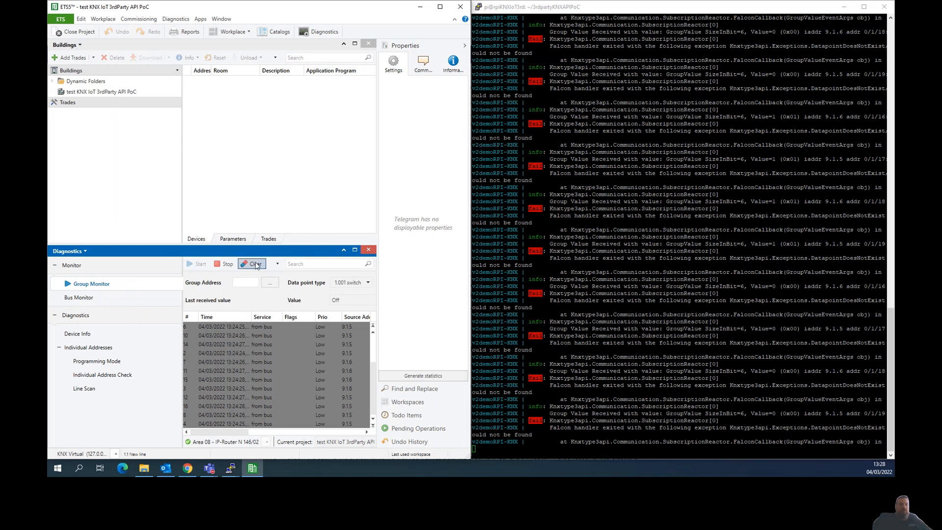
click(253, 264)
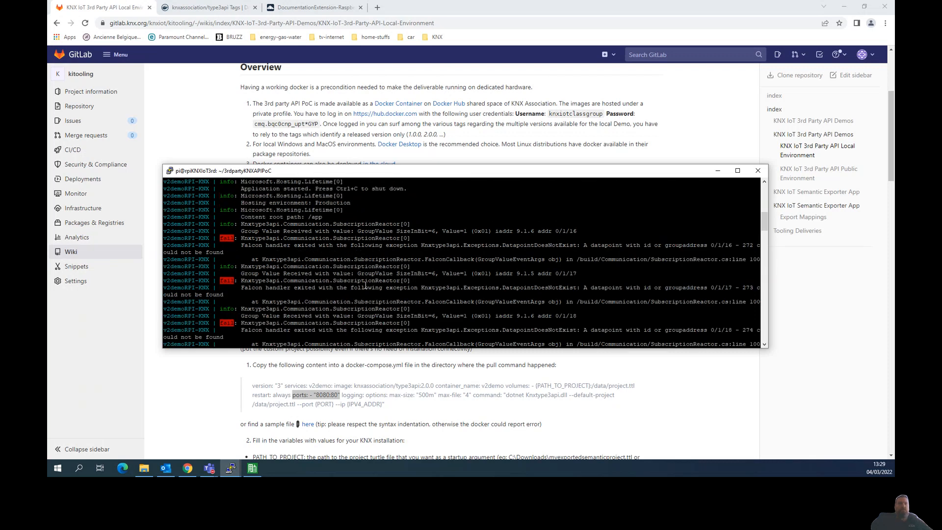
mouse_move(390, 312)
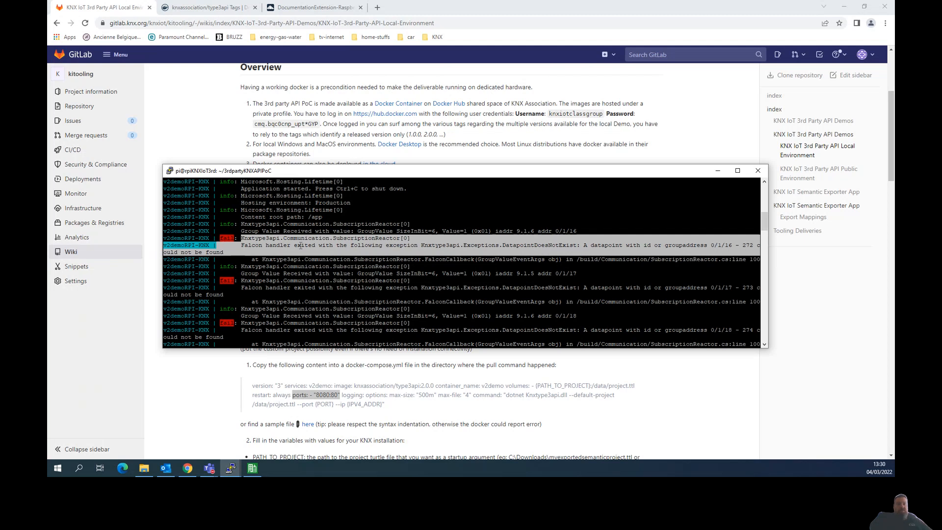
mouse_move(479, 263)
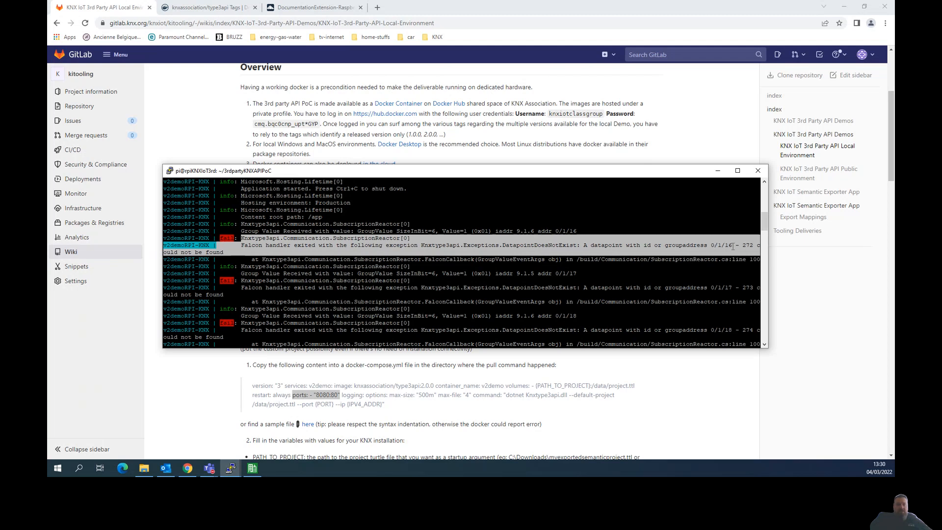
mouse_move(705, 259)
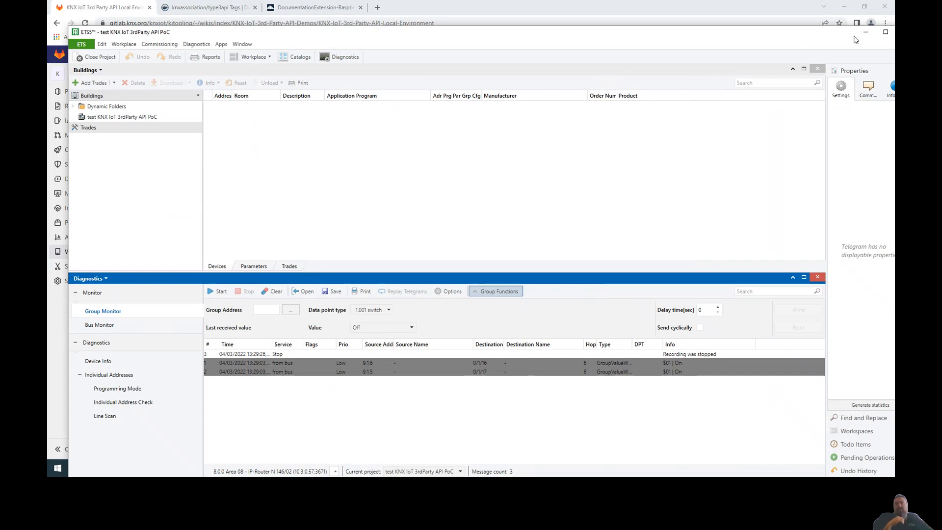
Step: Switch the ETS project panel from Buildings to the Devices view
click(88, 127)
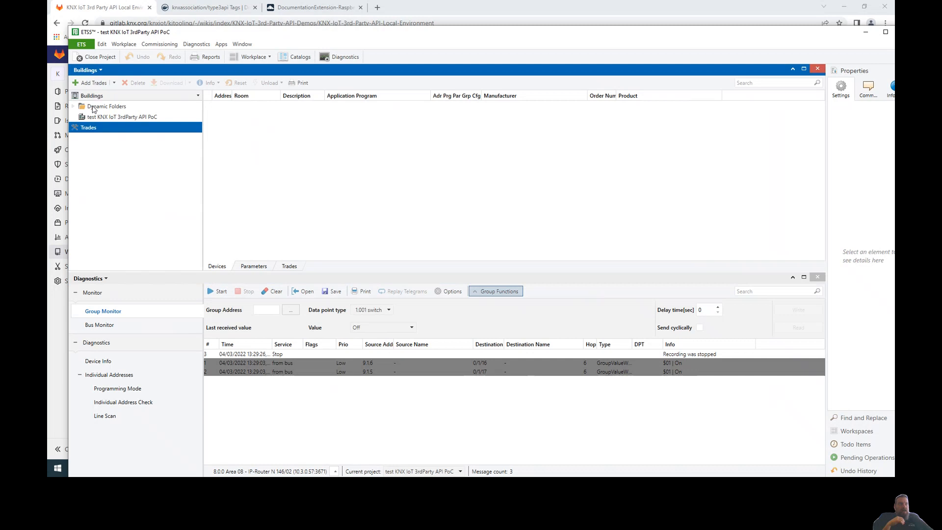
click(88, 69)
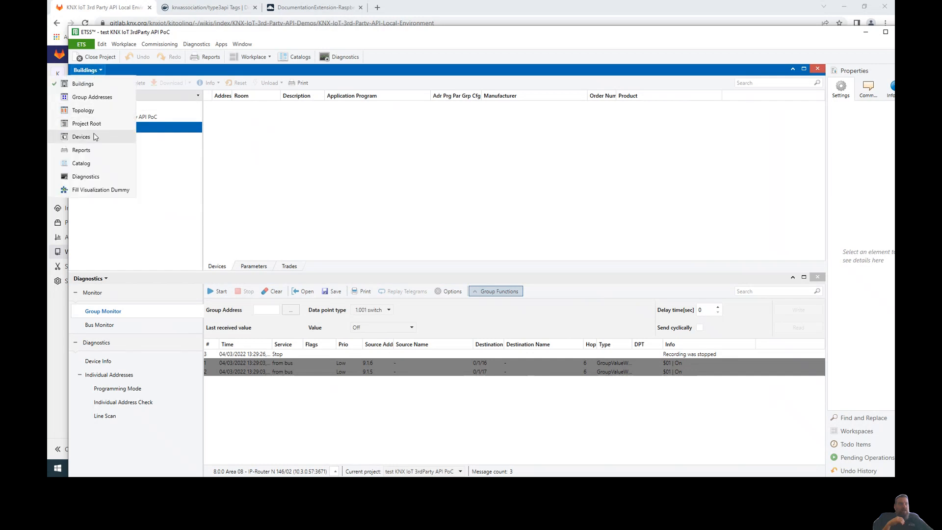
click(81, 136)
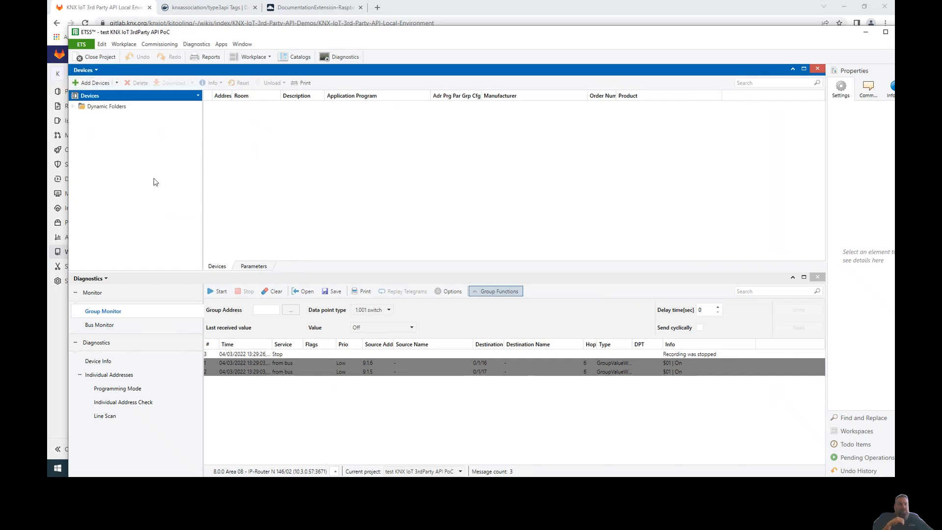
mouse_move(275, 318)
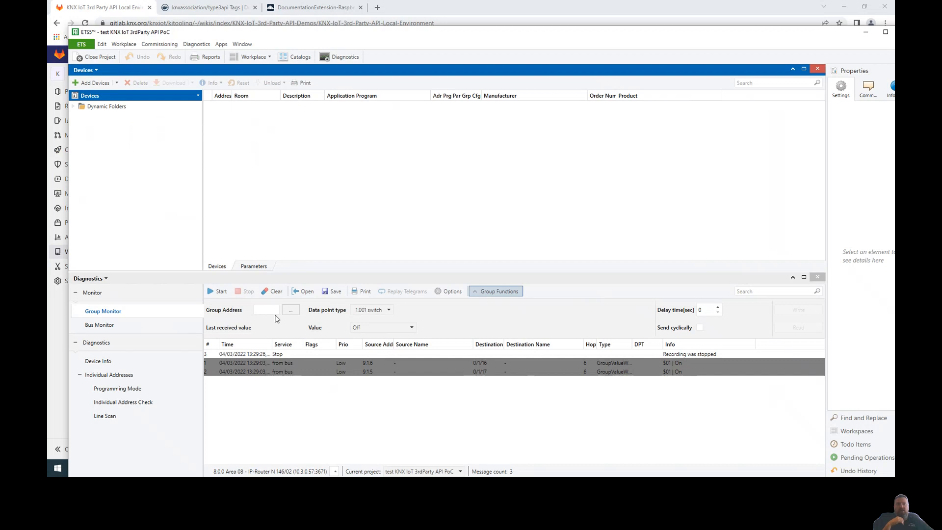
Step: Clear the group monitor's telegrams and confirm, then reach for the view list toward Semantic Export
click(272, 291)
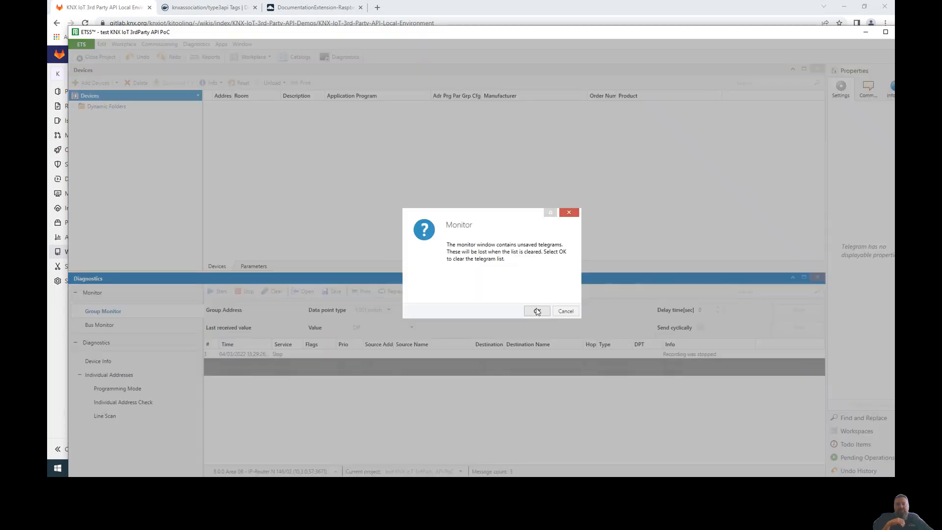
click(535, 311)
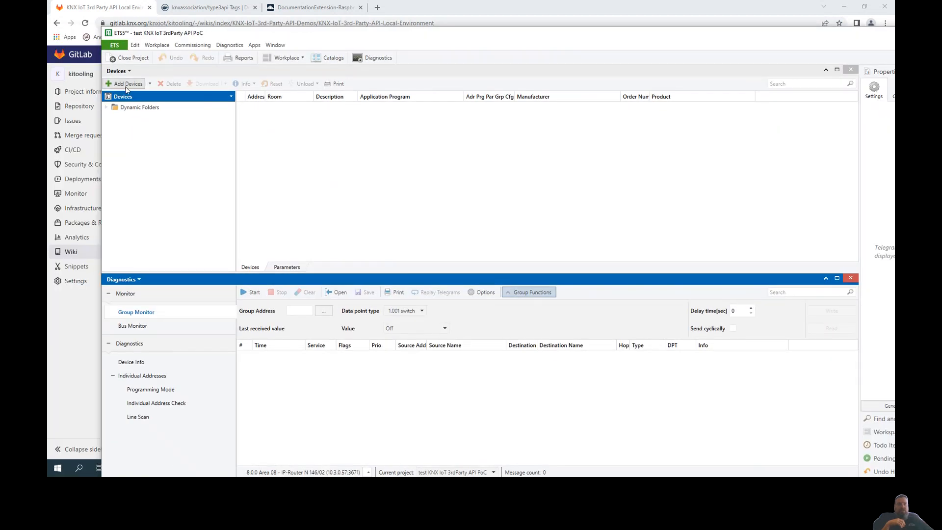
click(116, 71)
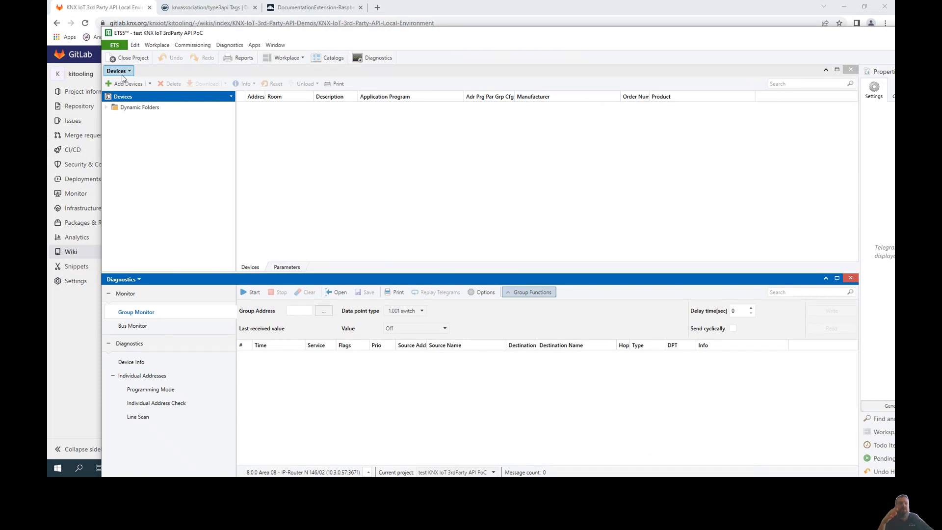
click(254, 44)
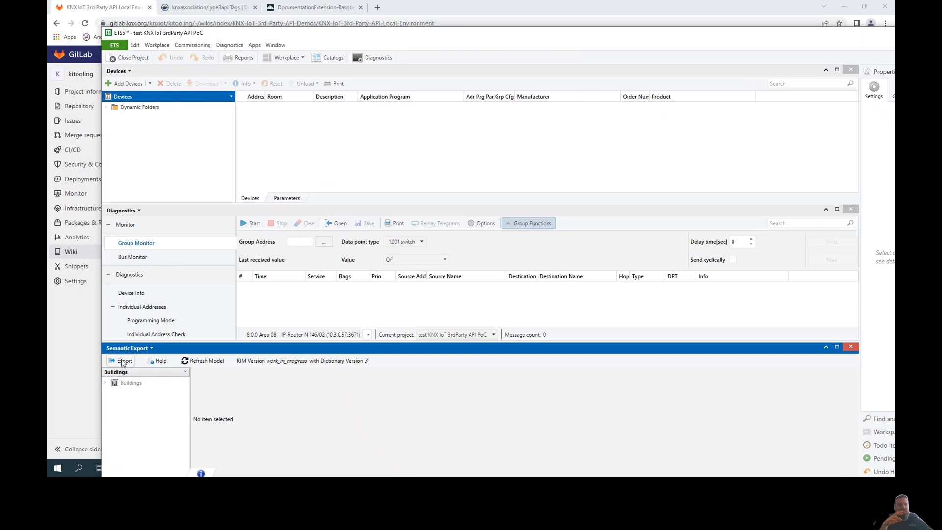
Step: Start a Semantic Export to export.ttl in ttl format with Include model checked
click(123, 360)
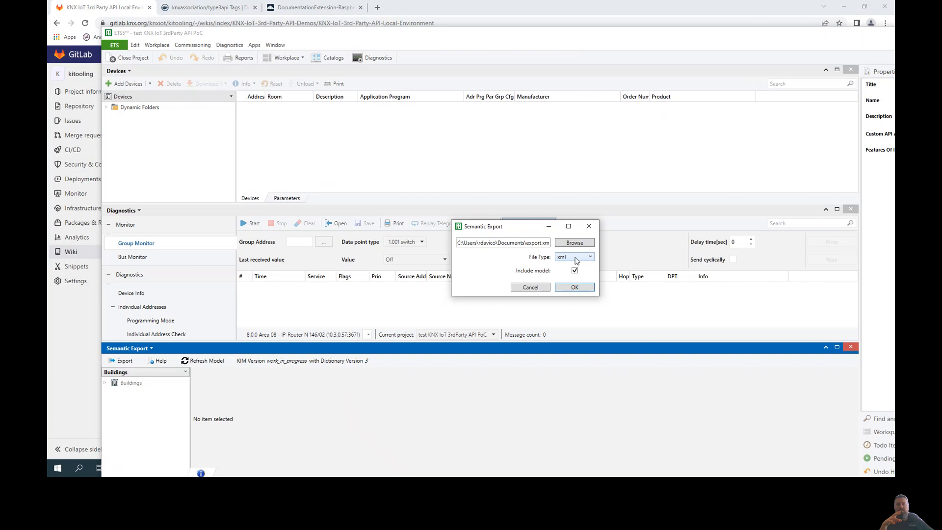
click(574, 256)
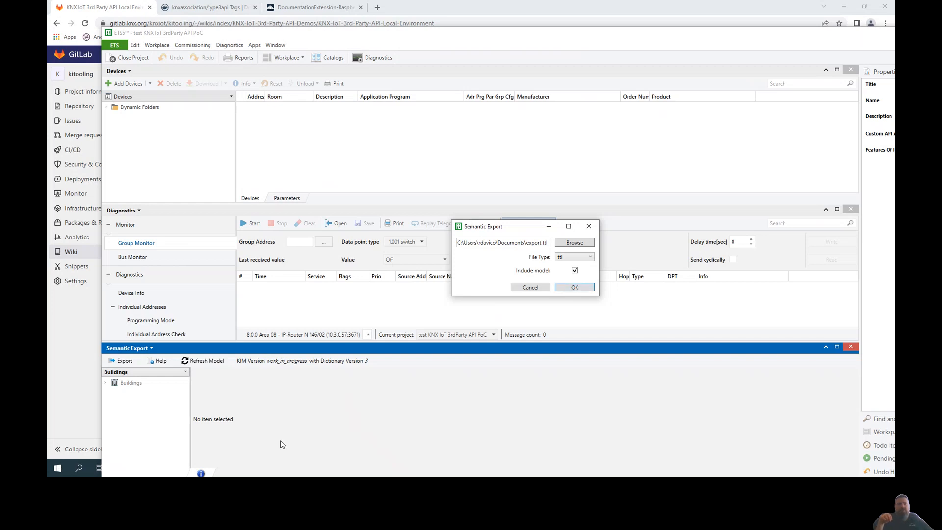
mouse_move(654, 284)
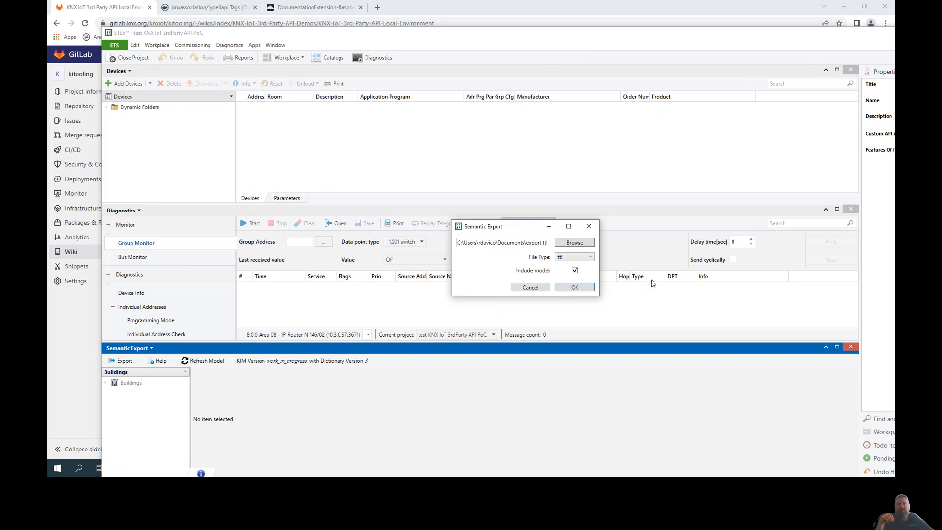
click(573, 287)
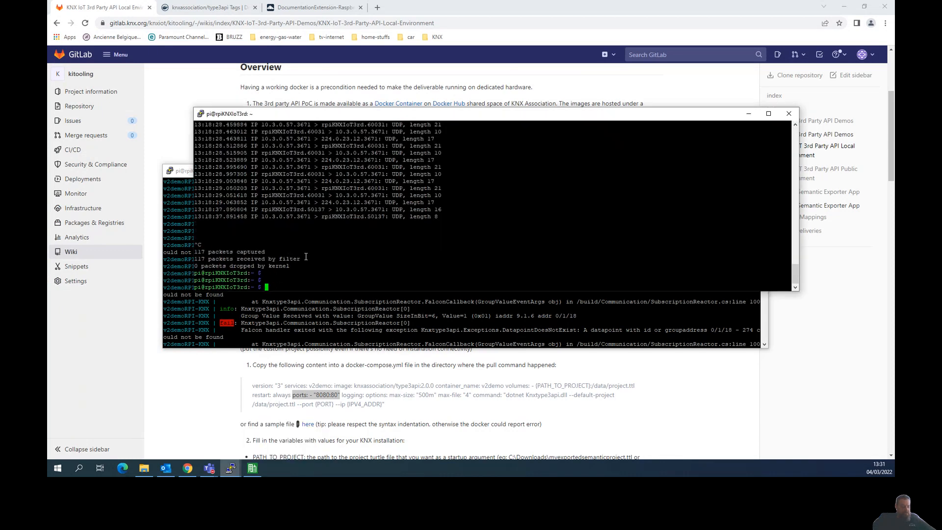
Step: Change into the 3rdpartyKNXAPIPoC directory after the 117-packet tcpdump capture
text(cd)
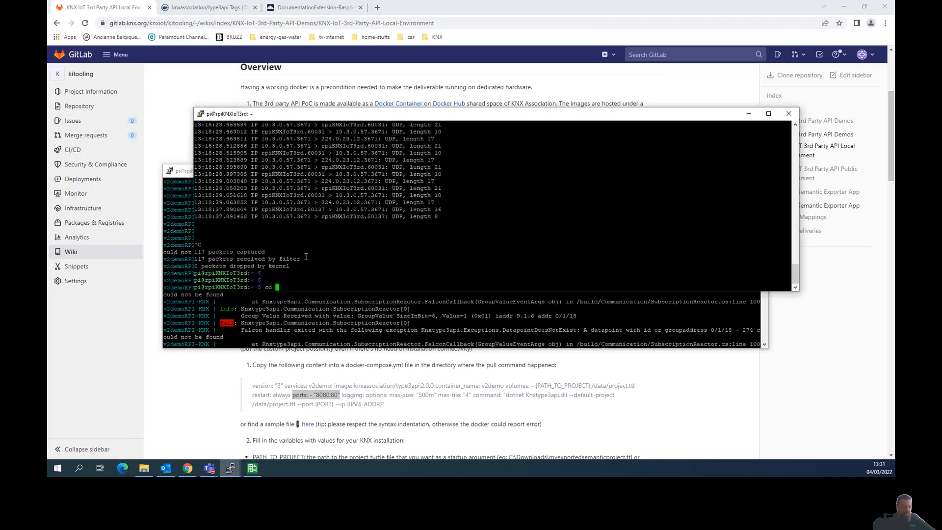
text(3rdpartyKNXAPIPoC/)
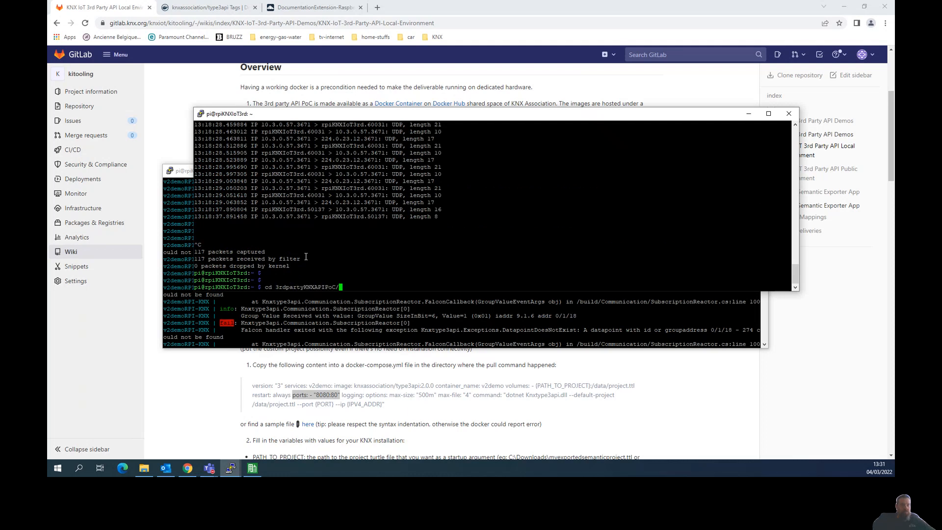
key(Return)
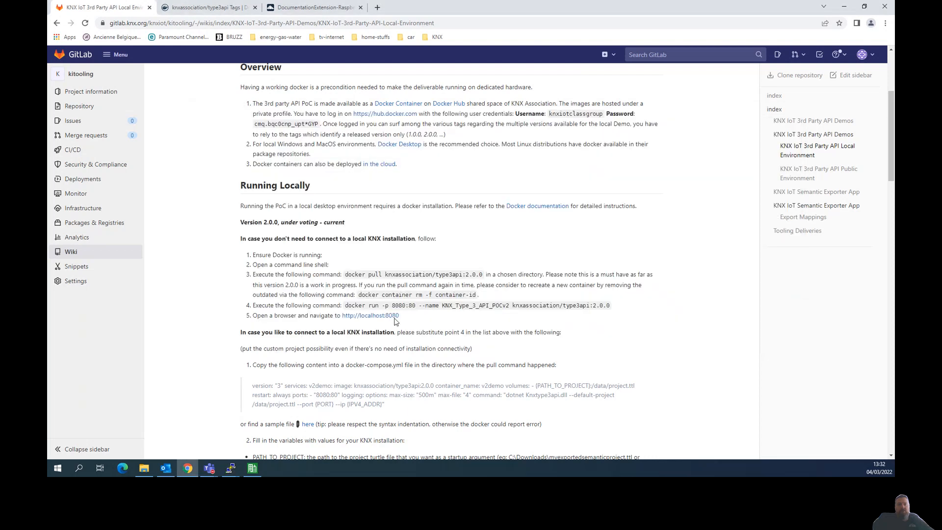
mouse_move(489, 325)
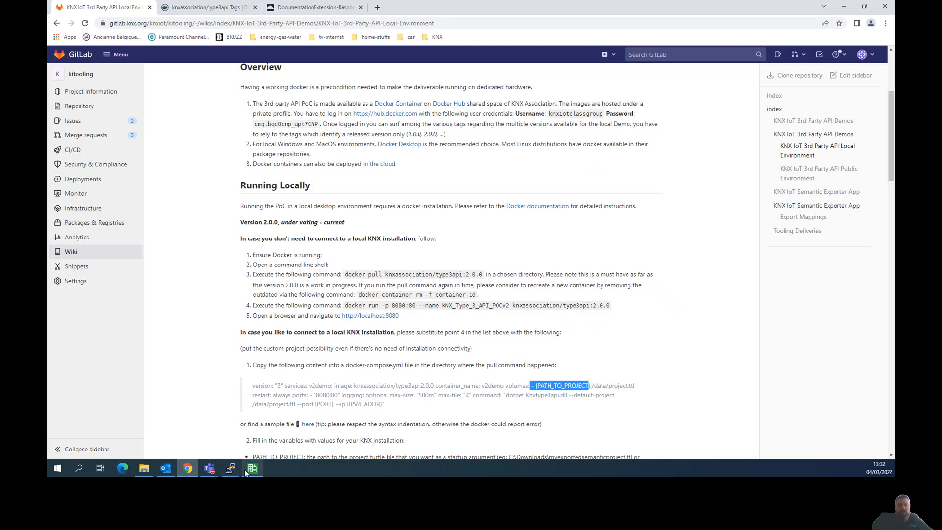
mouse_move(252, 468)
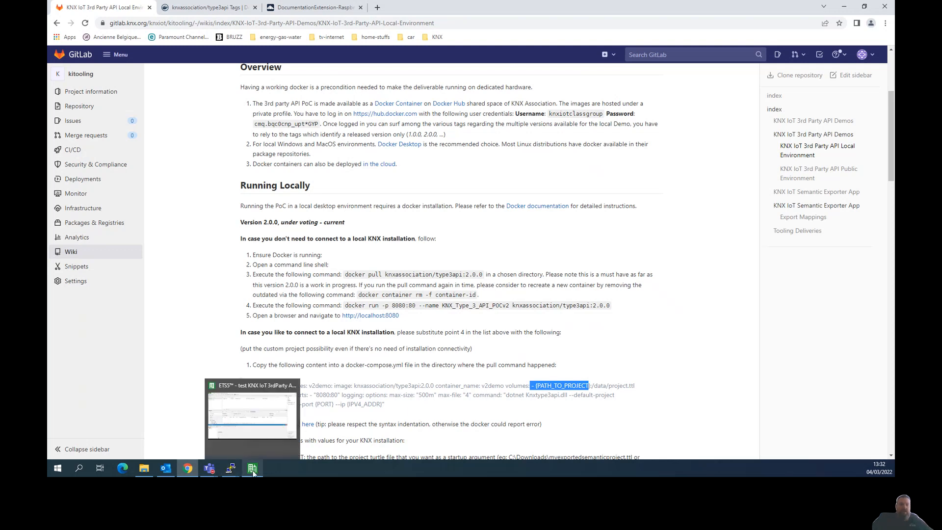
Step: Bring the container log terminal forward to review its datapoint-not-found exceptions
click(230, 468)
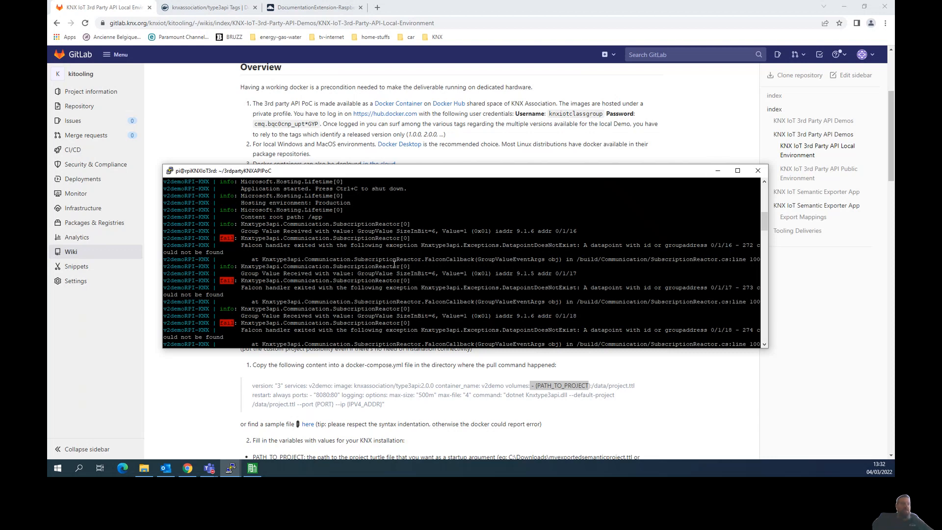
mouse_move(350, 288)
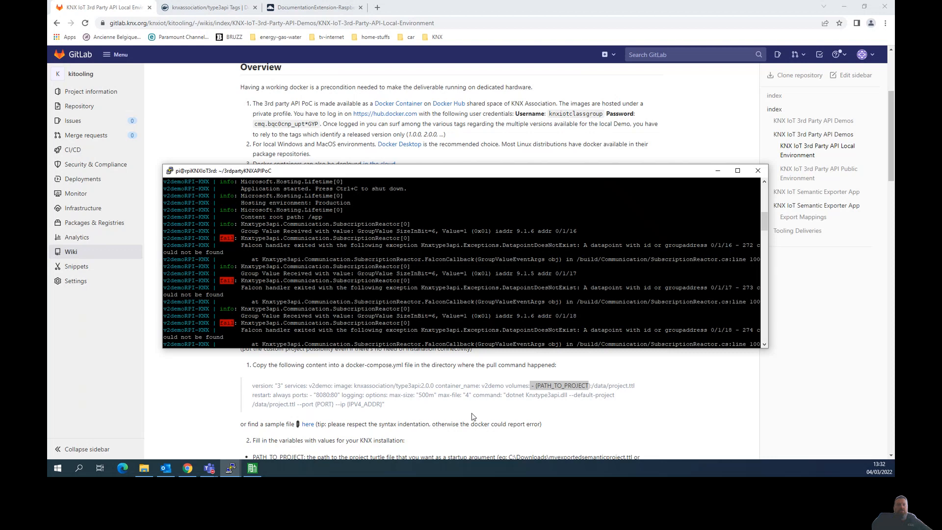
mouse_move(437, 293)
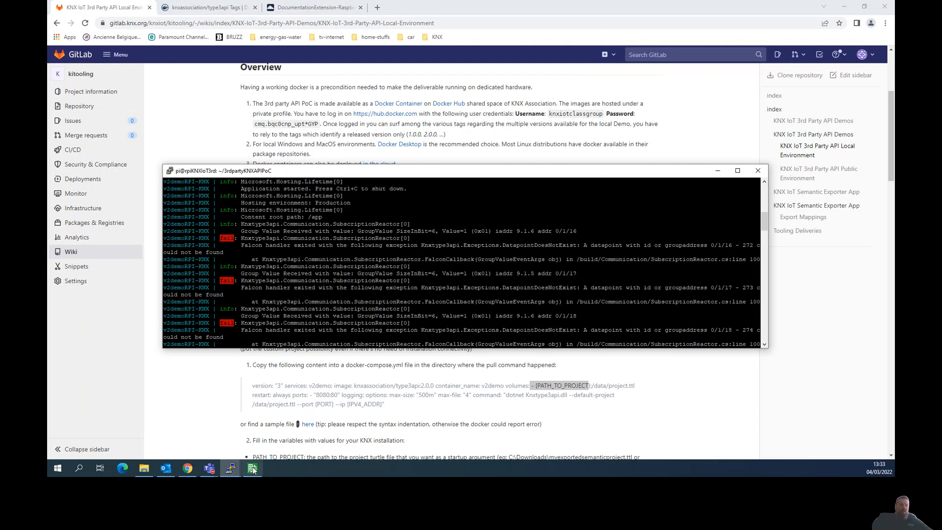
mouse_move(230, 468)
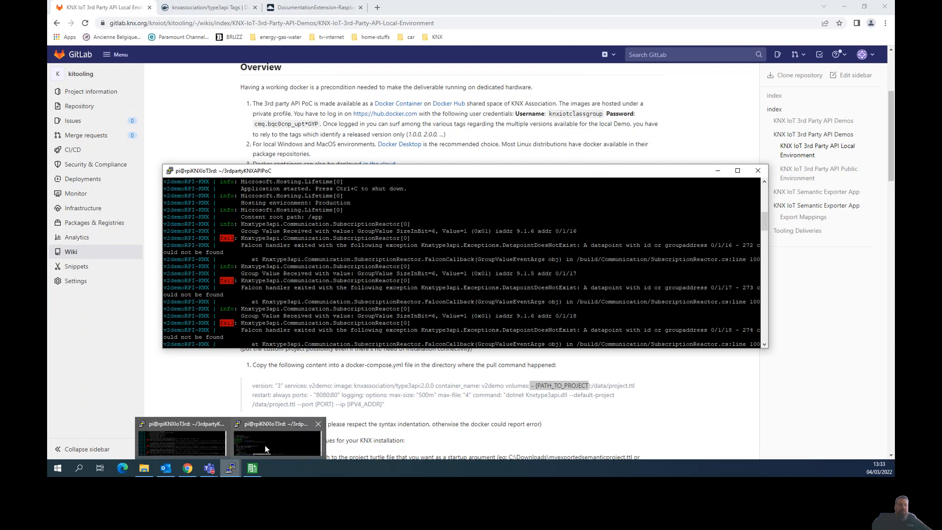
Step: In the second terminal, start capturing traffic with sudo tcpdump host 10.3.0.57
click(276, 439)
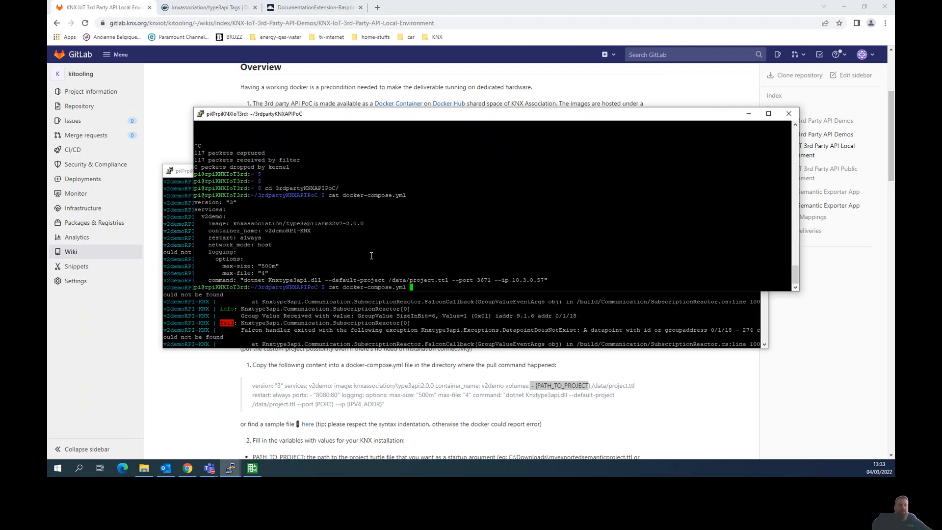
text(sudo tcpdump host 10.3.0.57)
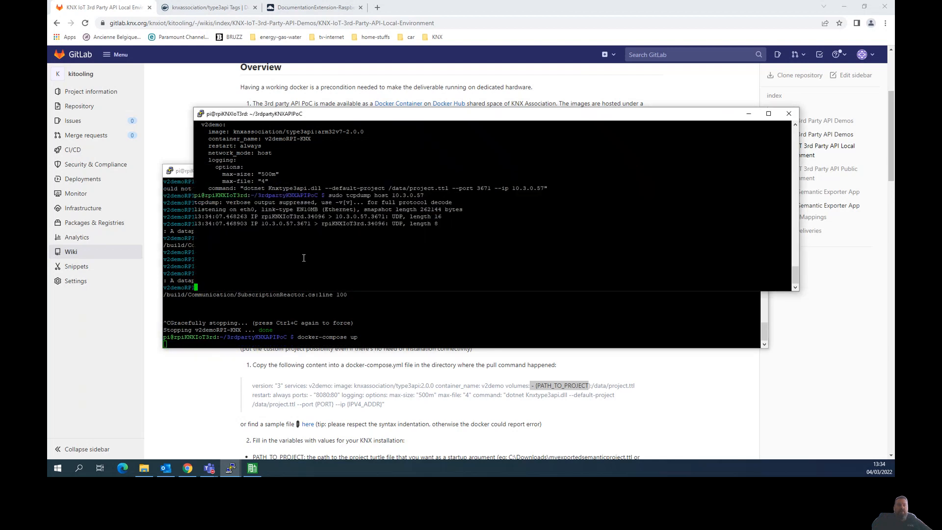
mouse_move(344, 322)
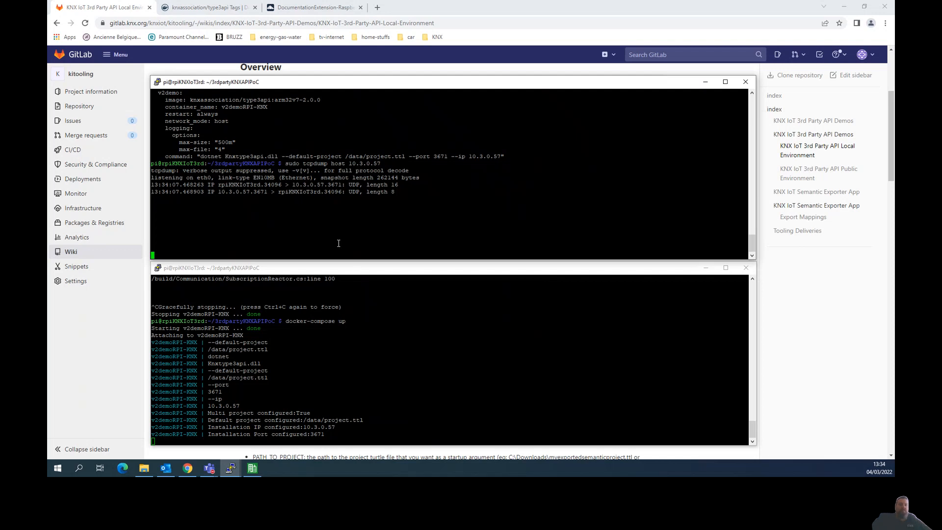
mouse_move(337, 241)
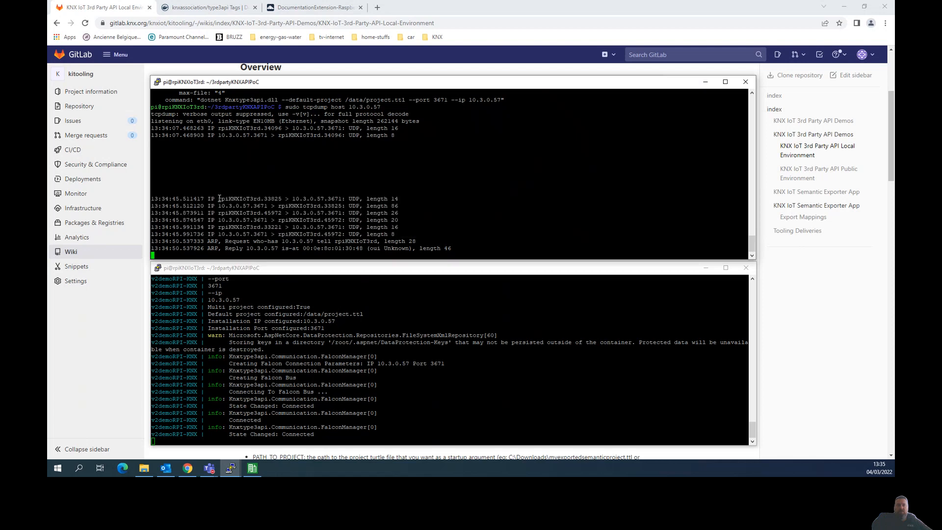
Step: Select the tcpdump summary showing 16 packets captured after stopping the capture
drag(218, 199, 397, 234)
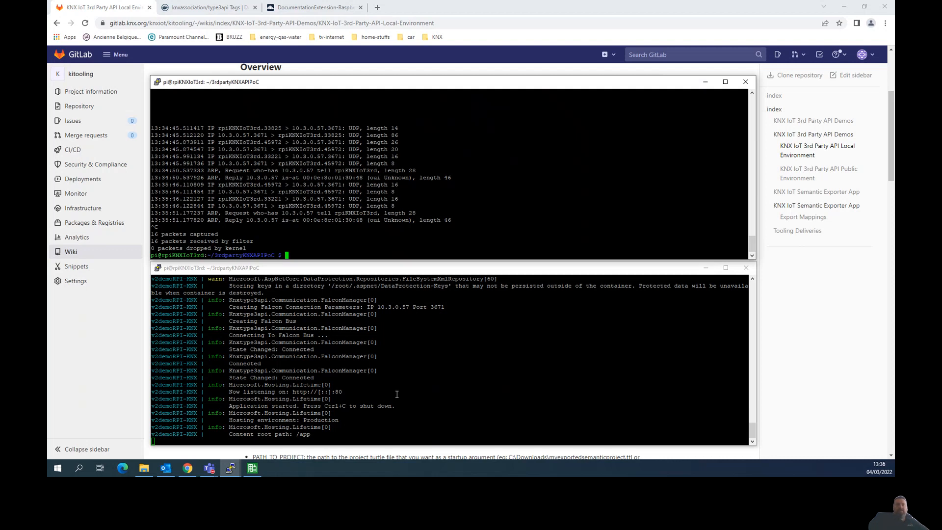
mouse_move(390, 390)
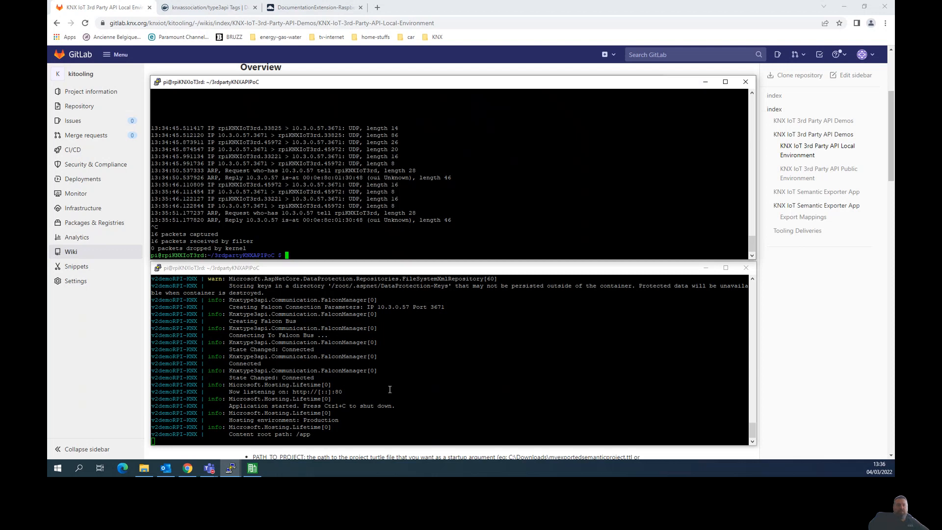
mouse_move(408, 422)
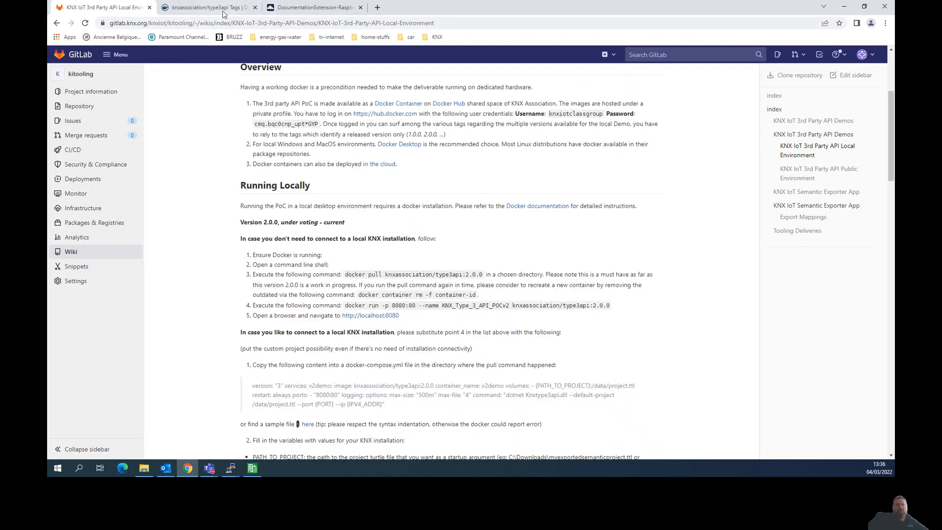
Step: Review the type3api tags list with the arm64v8-2.0.0, arm32v7-2.0.0 and 2.0.0 images
click(207, 7)
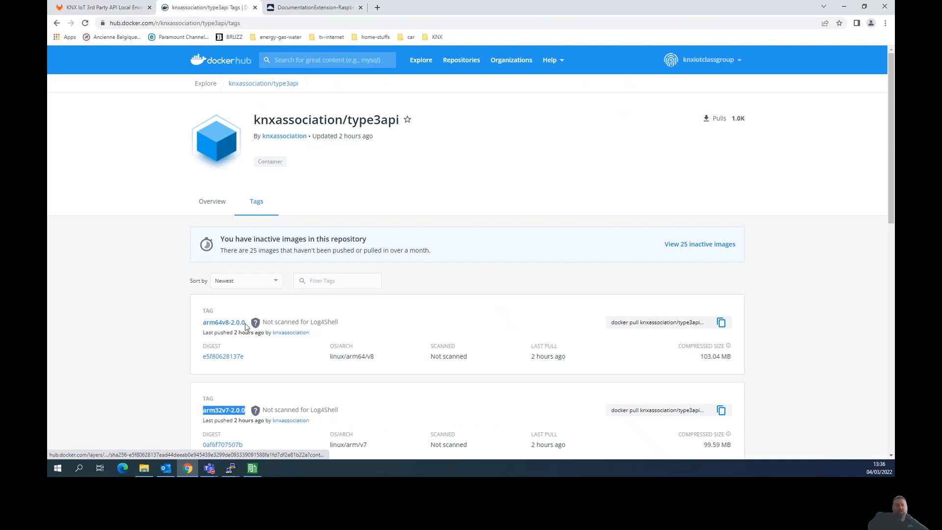
mouse_move(234, 327)
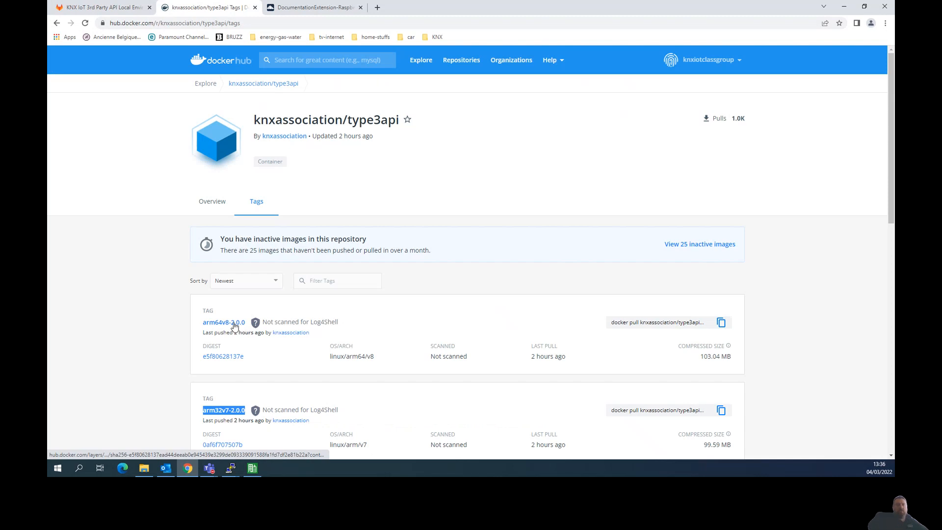
scroll(down, 3)
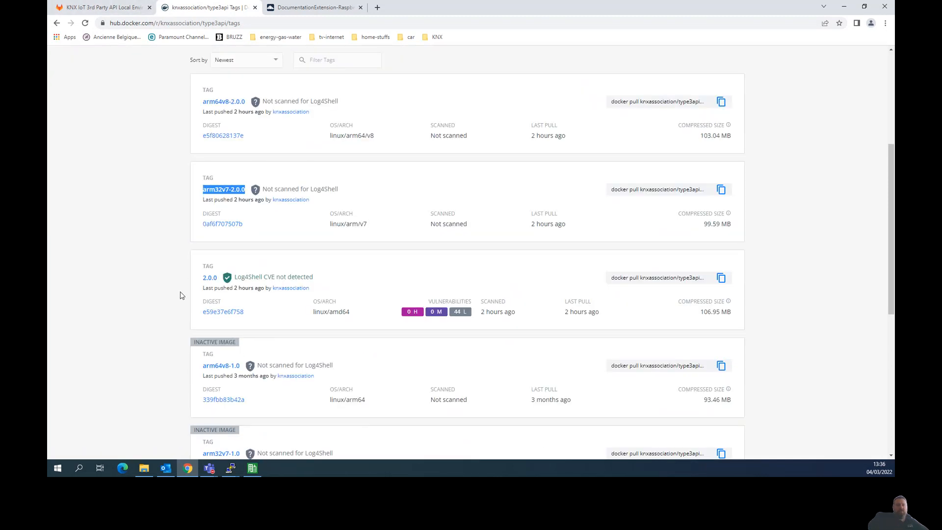
mouse_move(108, 18)
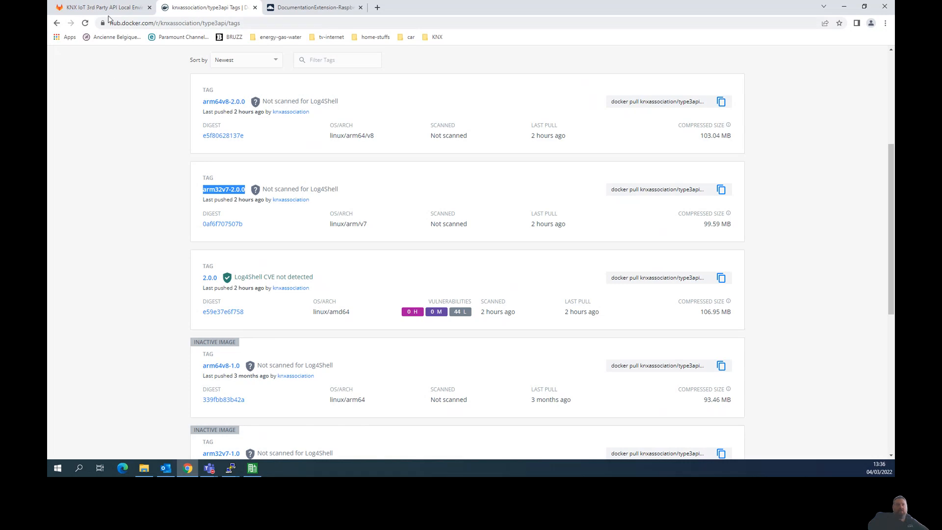
Step: Bring the two PuTTY terminals back to the front from the taskbar
click(99, 7)
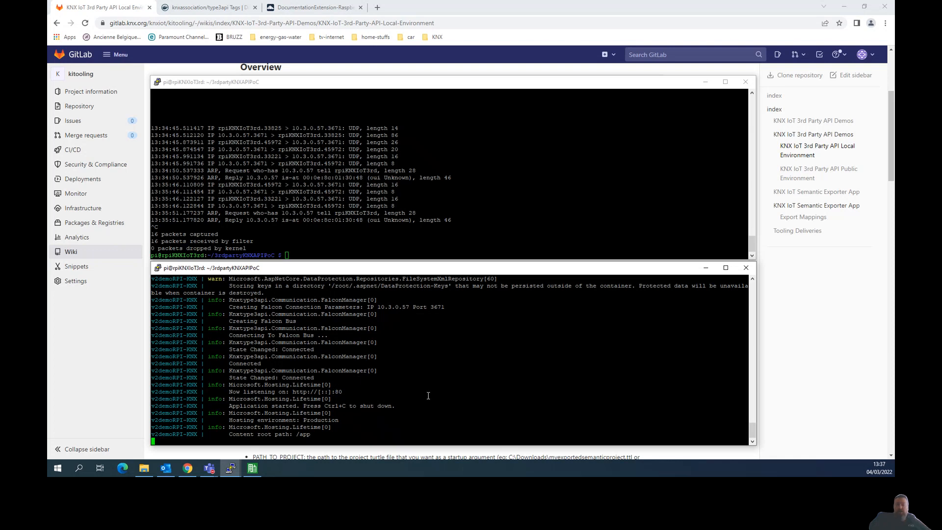
mouse_move(289, 322)
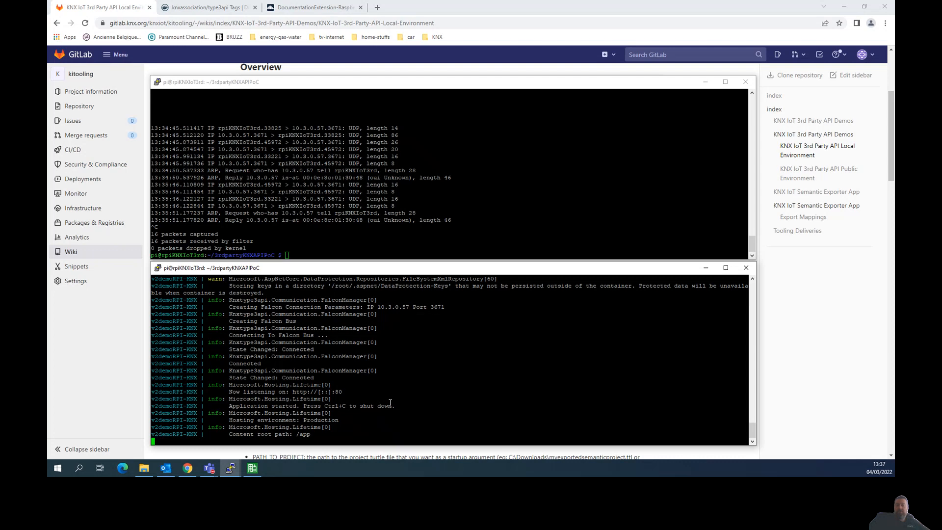
mouse_move(390, 402)
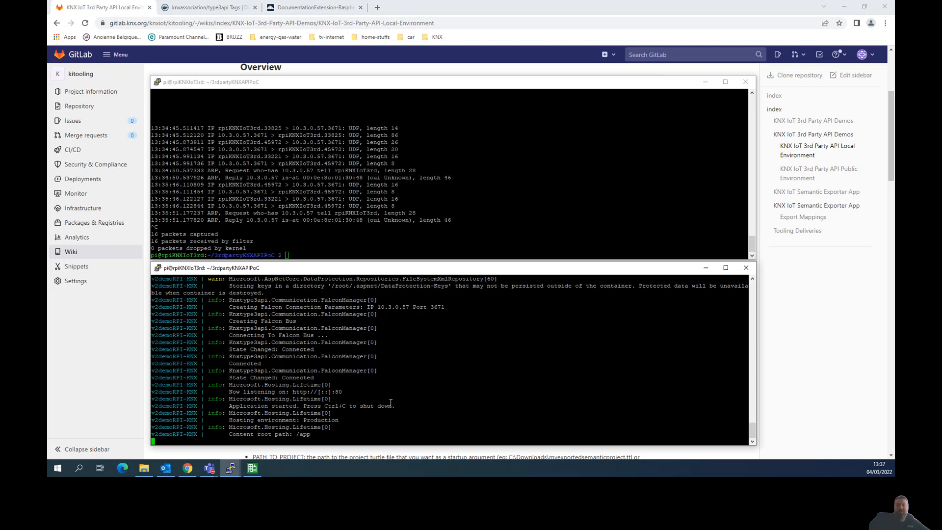